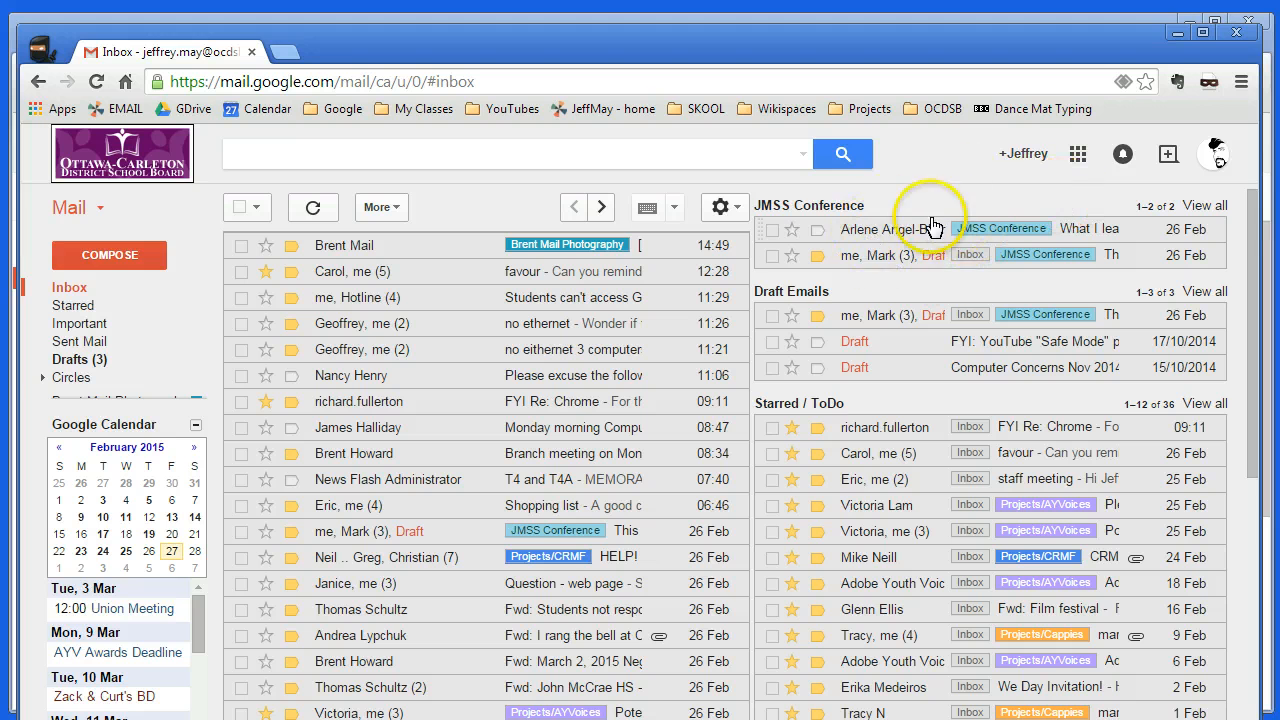
pyautogui.moveTo(901, 512)
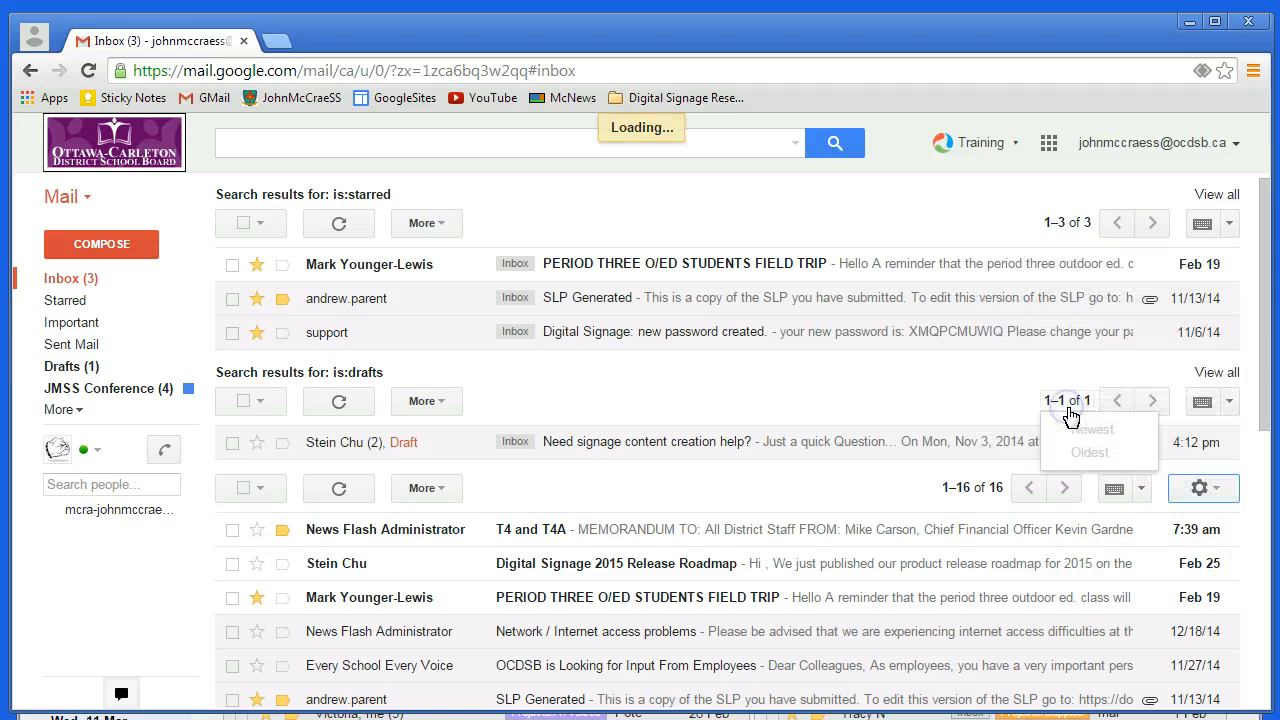
pyautogui.click(108, 388)
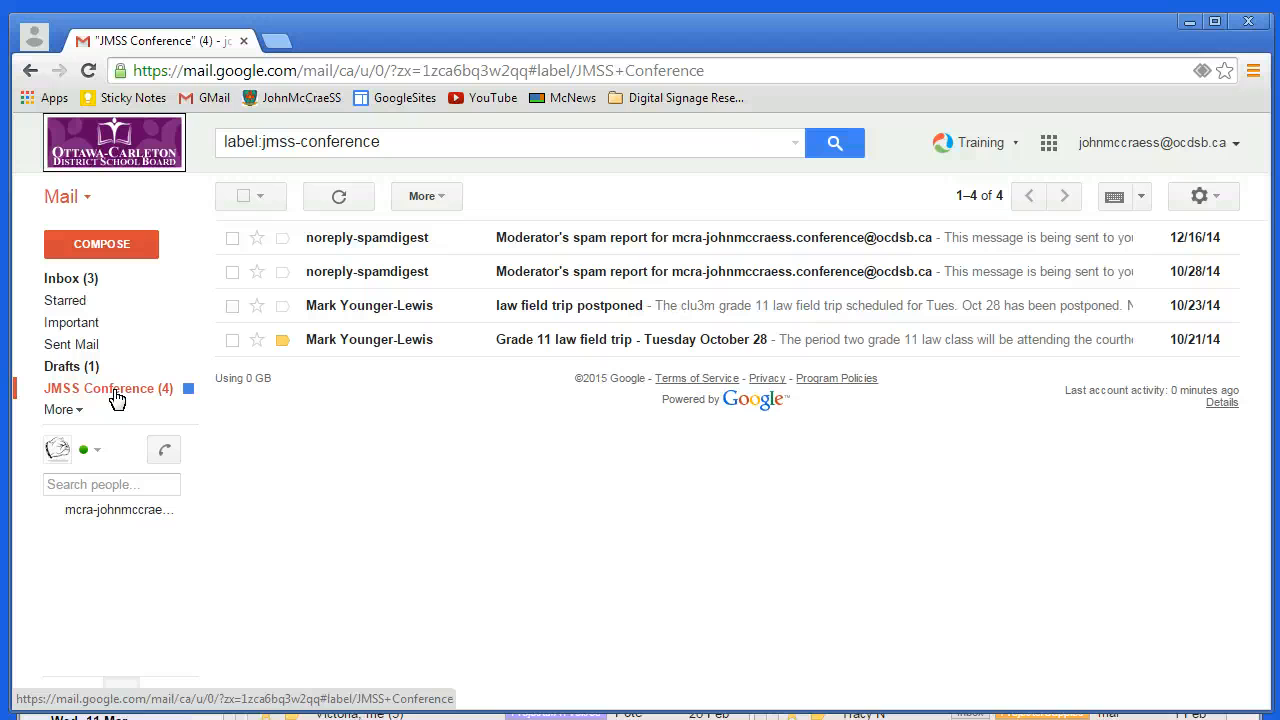